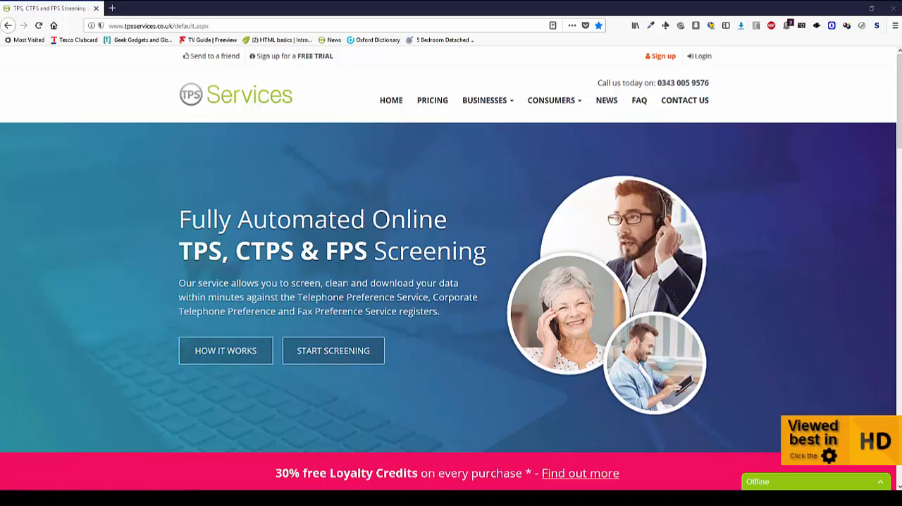
pyautogui.moveTo(743, 168)
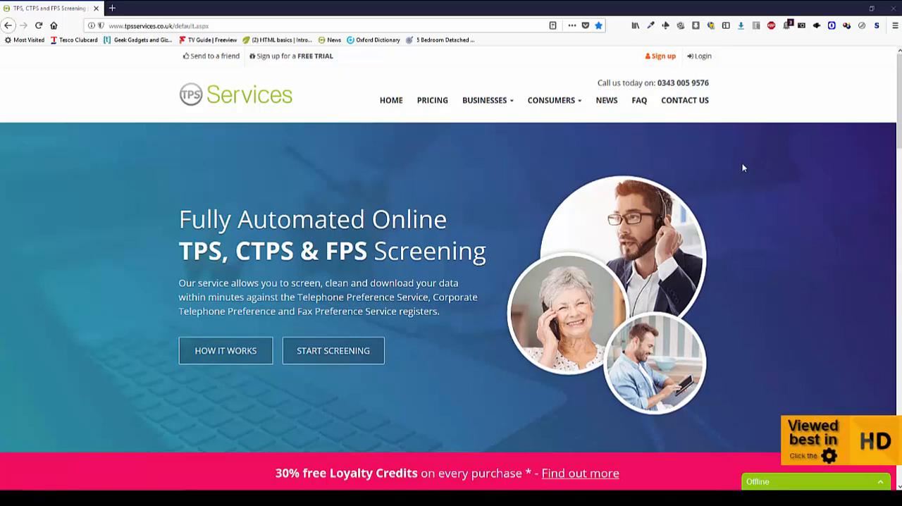
pyautogui.moveTo(719, 153)
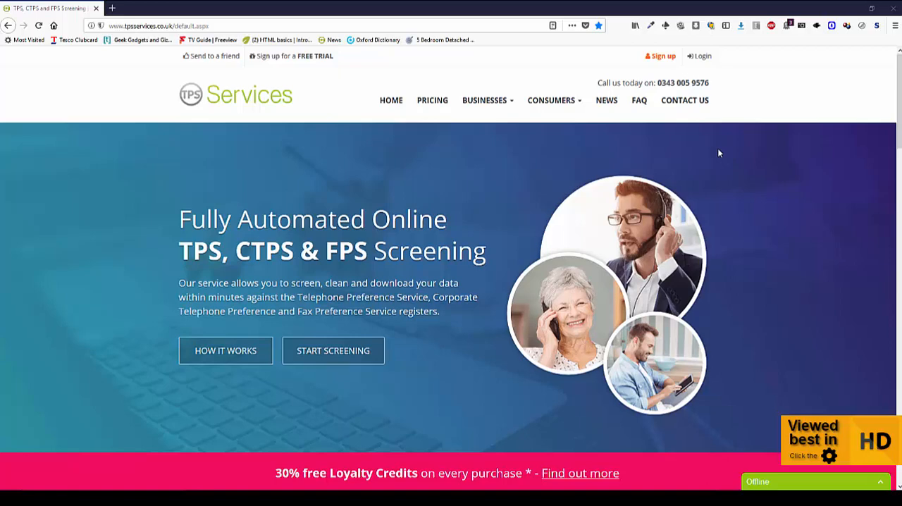
pyautogui.moveTo(666, 64)
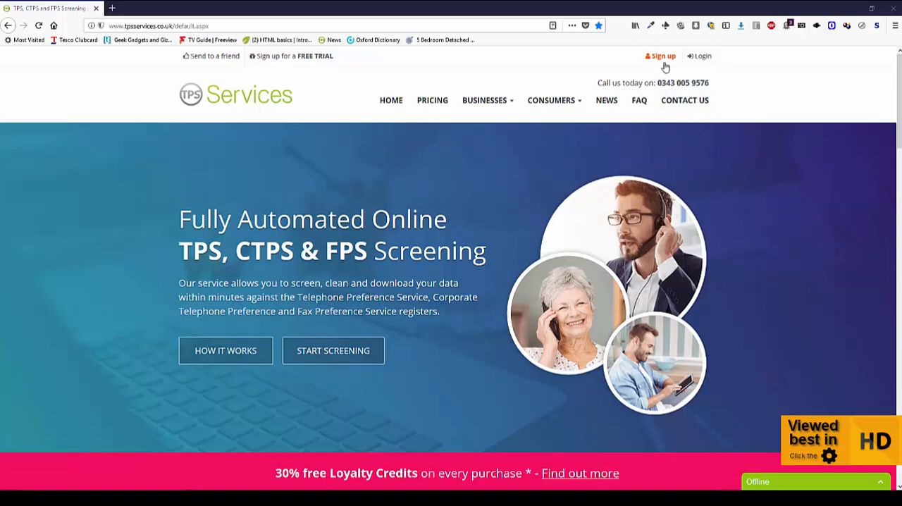
# Step: Open the sign-up form and enter the email and matching password fields
pyautogui.click(662, 55)
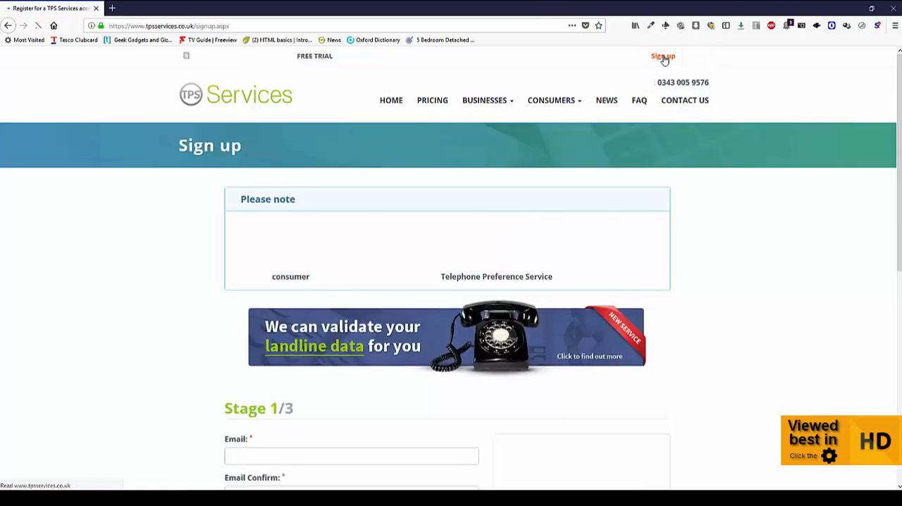
pyautogui.scroll(-3)
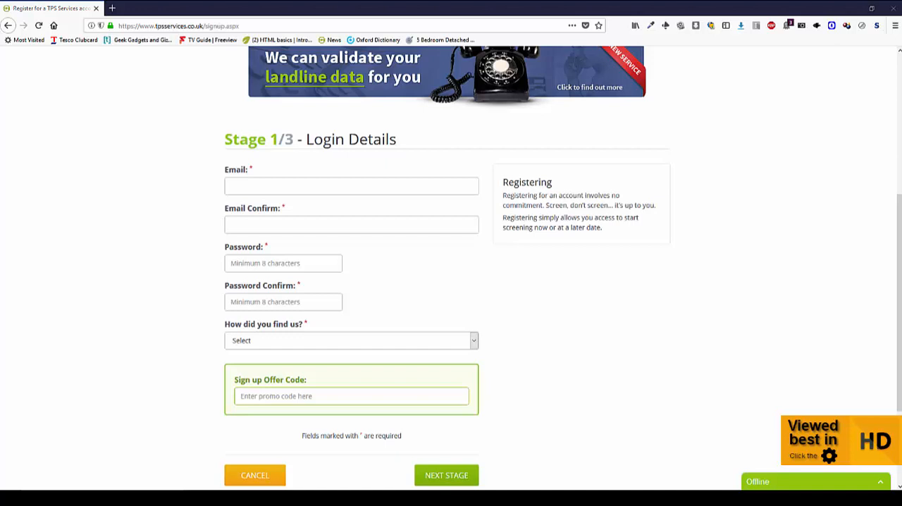
pyautogui.click(351, 224)
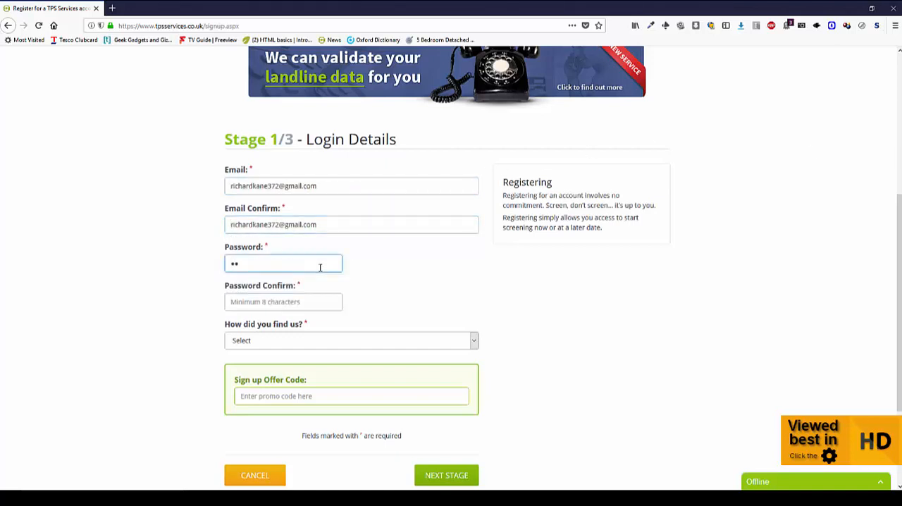
pyautogui.click(283, 302)
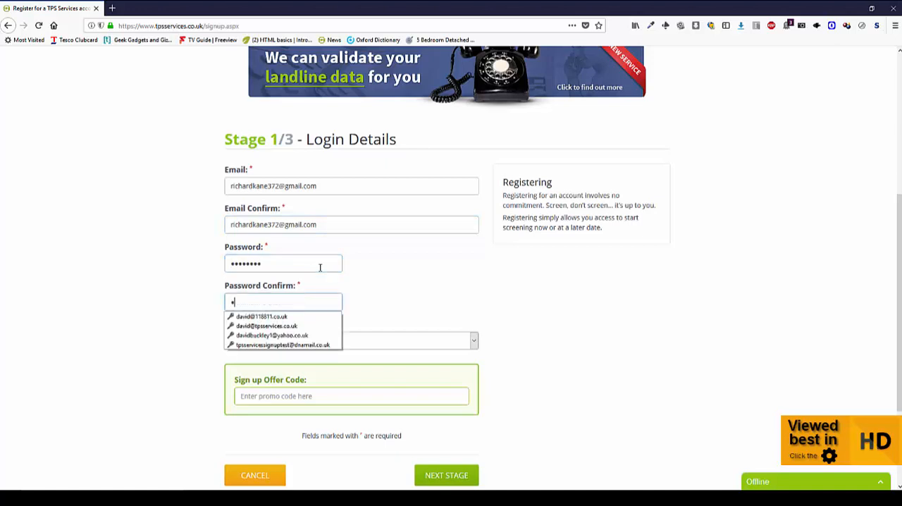
pyautogui.write('••••••••')
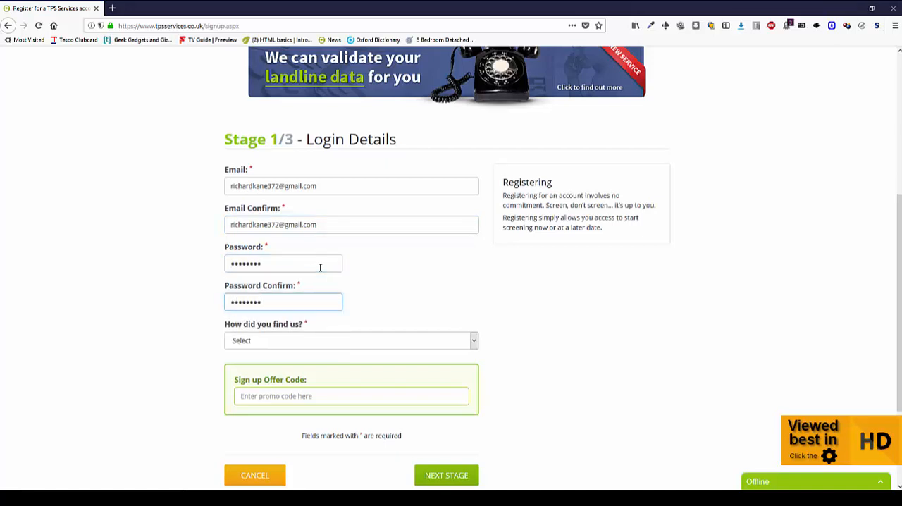
pyautogui.click(350, 341)
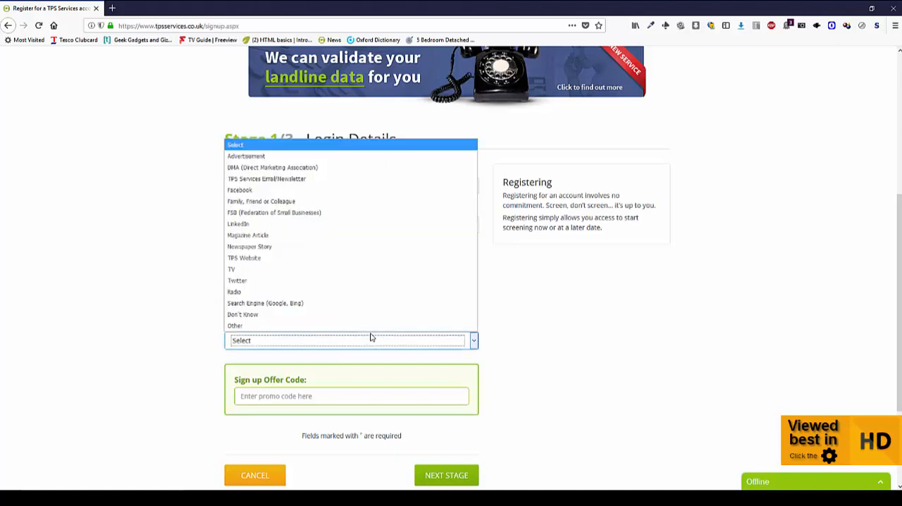
pyautogui.click(235, 325)
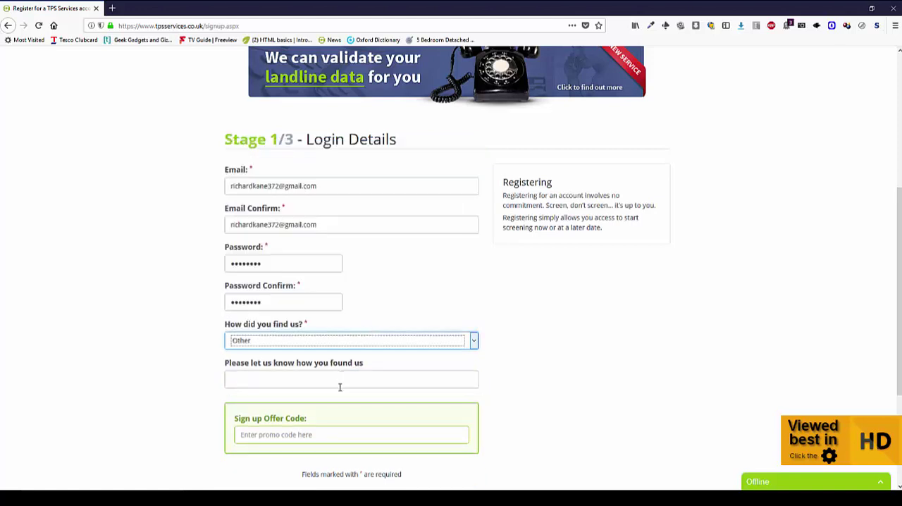
pyautogui.write('Staff')
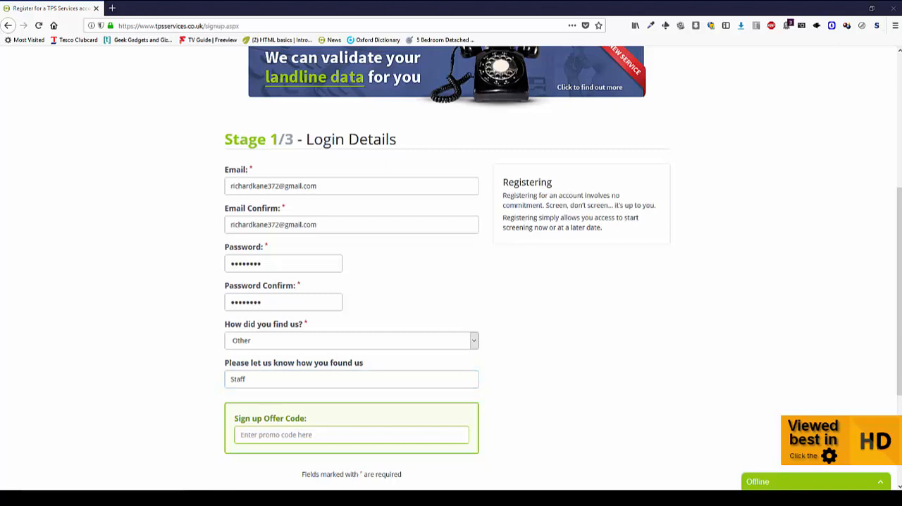
pyautogui.moveTo(655, 326)
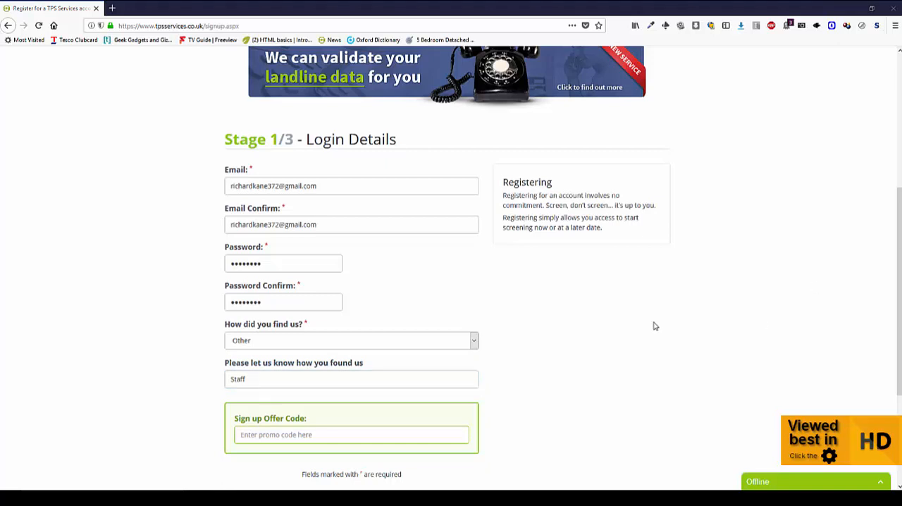
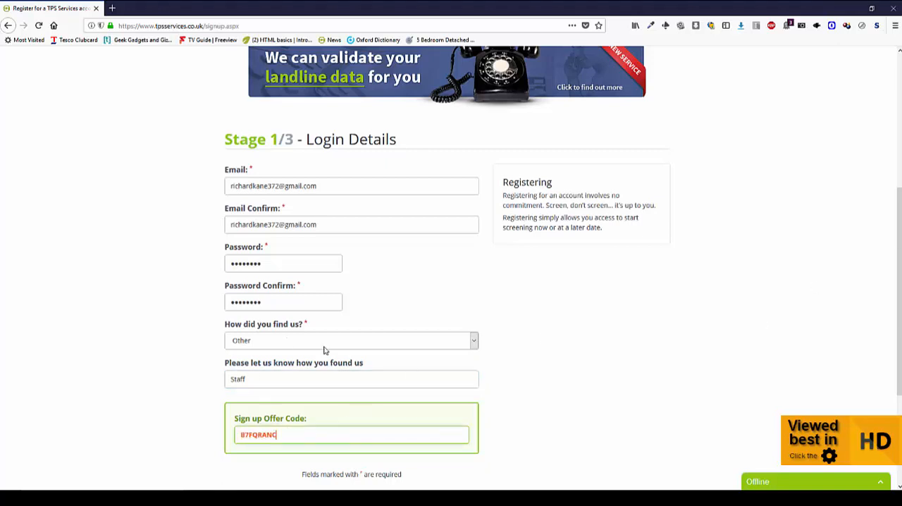
pyautogui.scroll(-3)
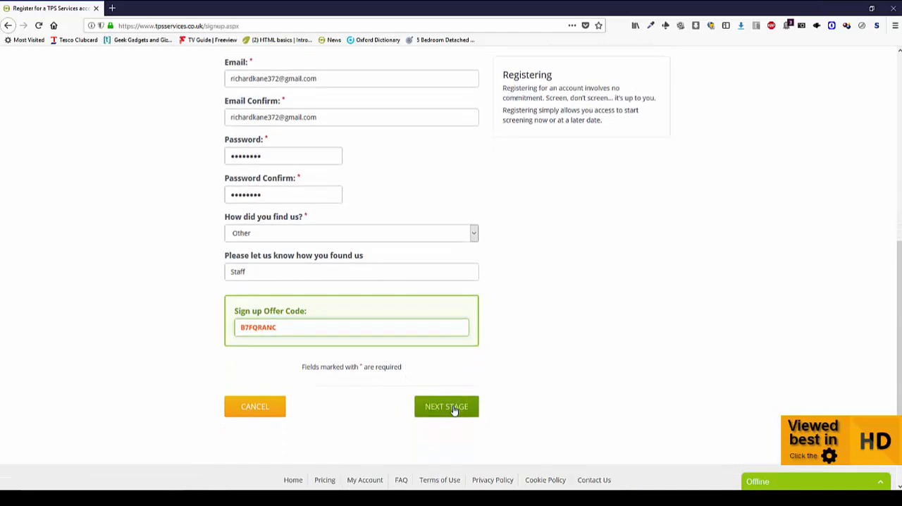
pyautogui.click(445, 407)
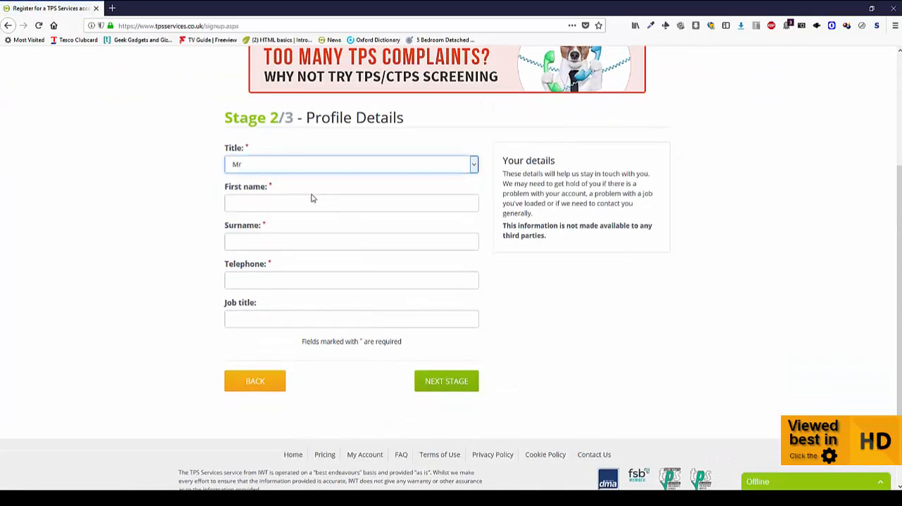
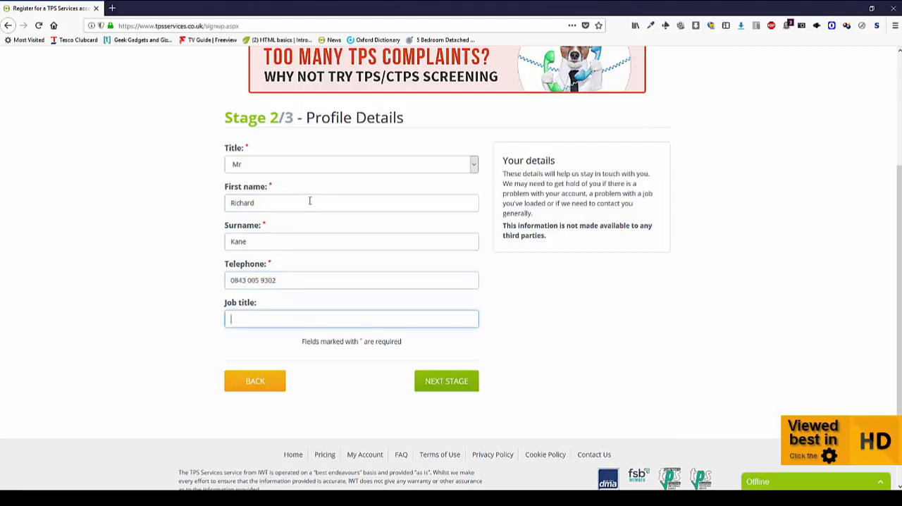
pyautogui.write('Operations')
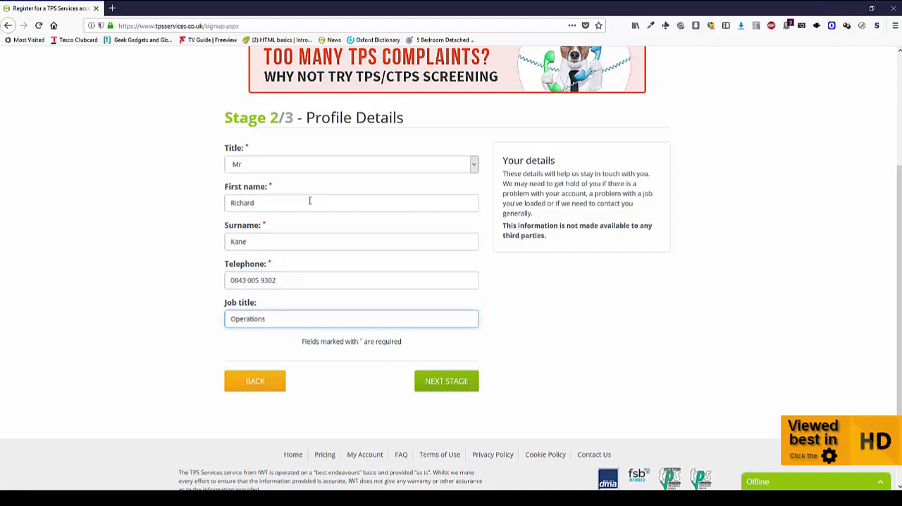
pyautogui.scroll(-3)
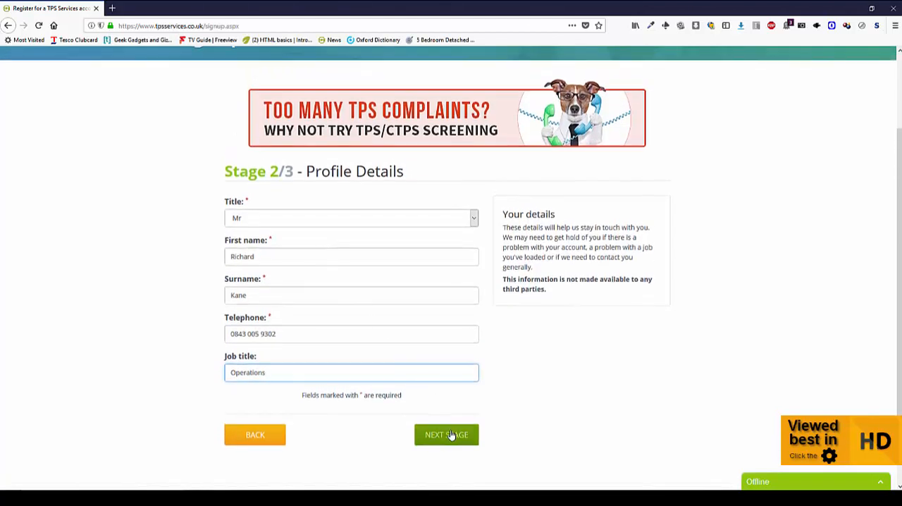
pyautogui.click(446, 434)
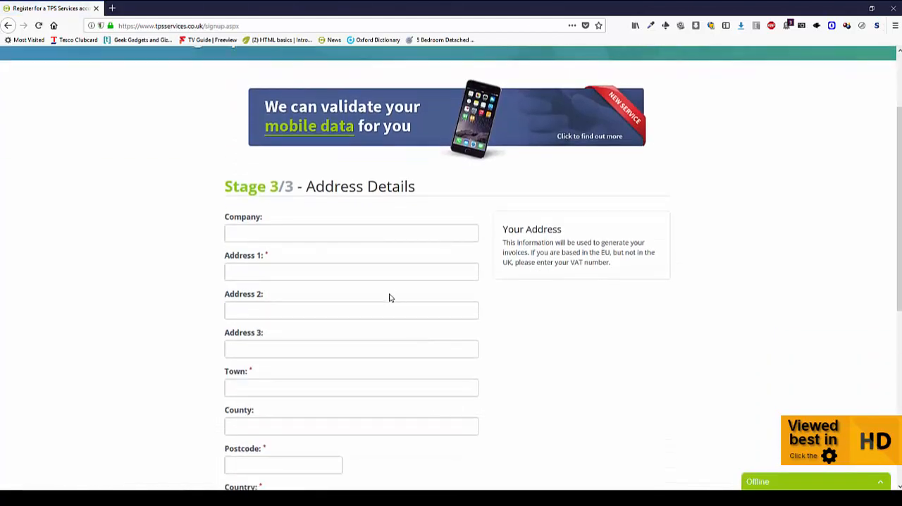
pyautogui.scroll(-3)
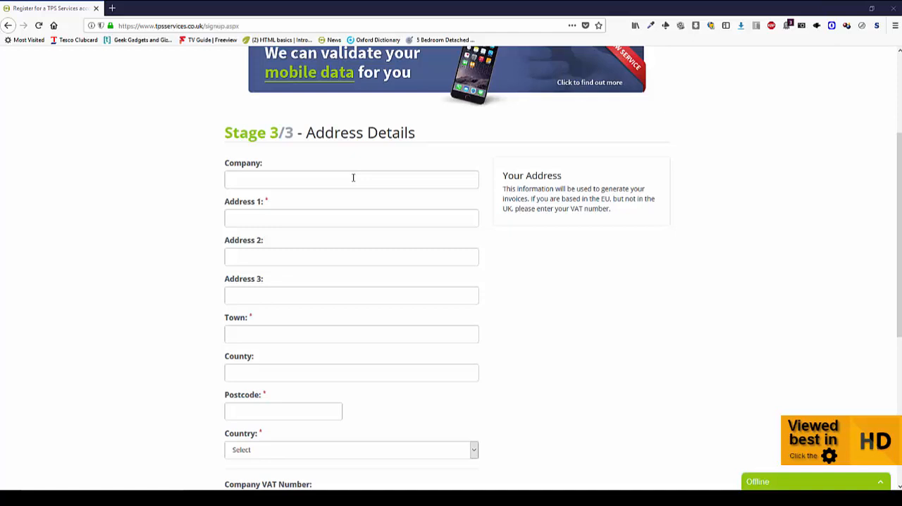
pyautogui.write('TPS Services')
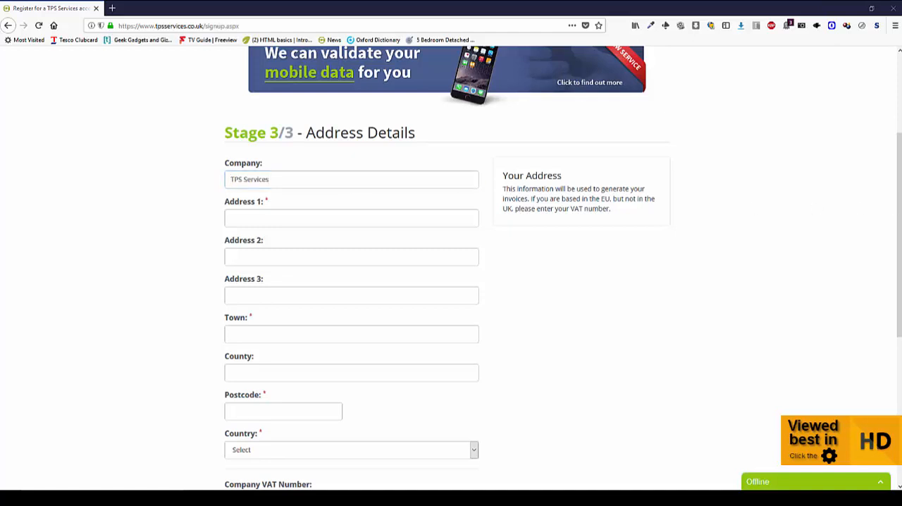
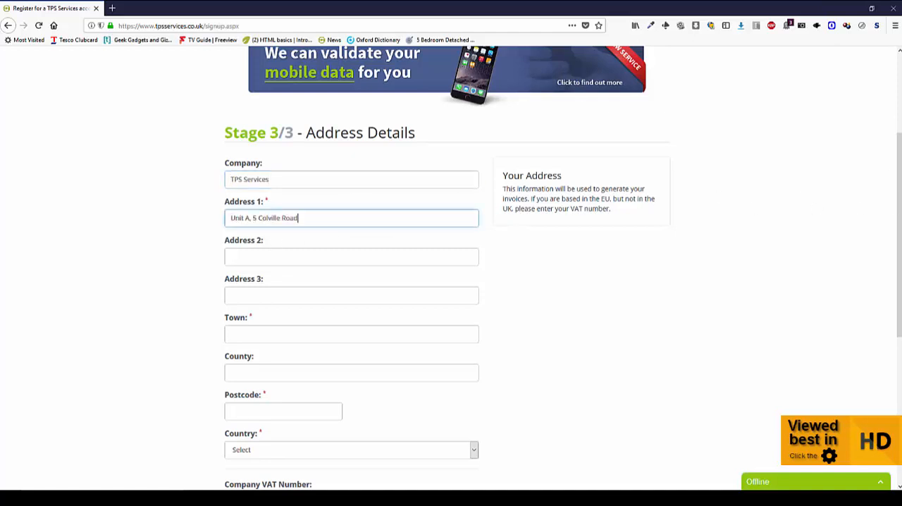
pyautogui.click(351, 257)
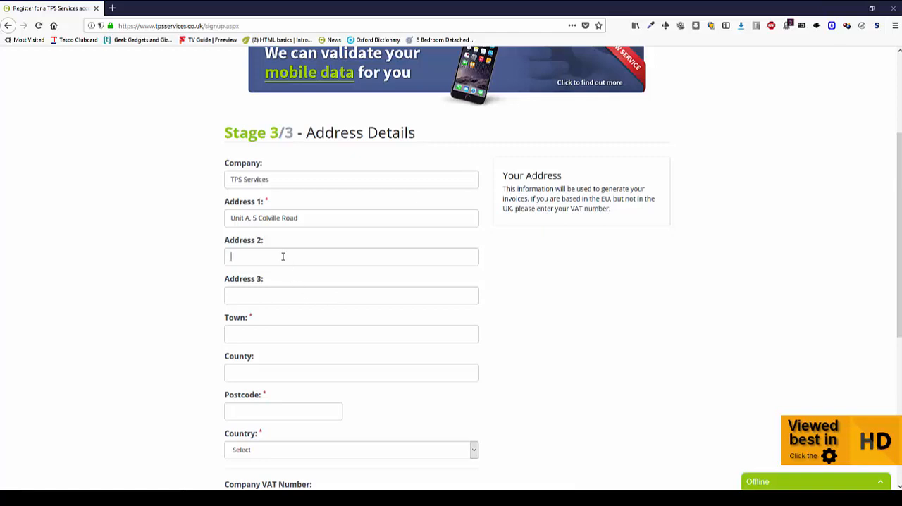
pyautogui.write('Acton')
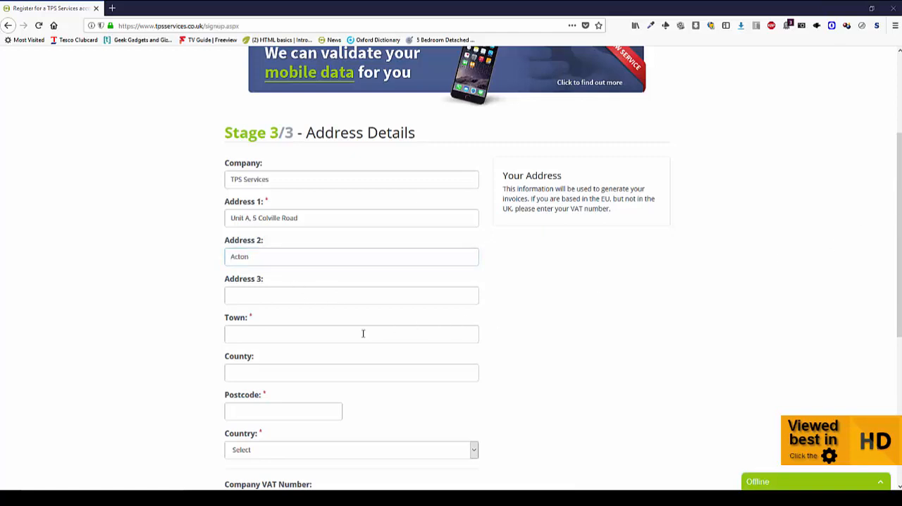
pyautogui.write('London')
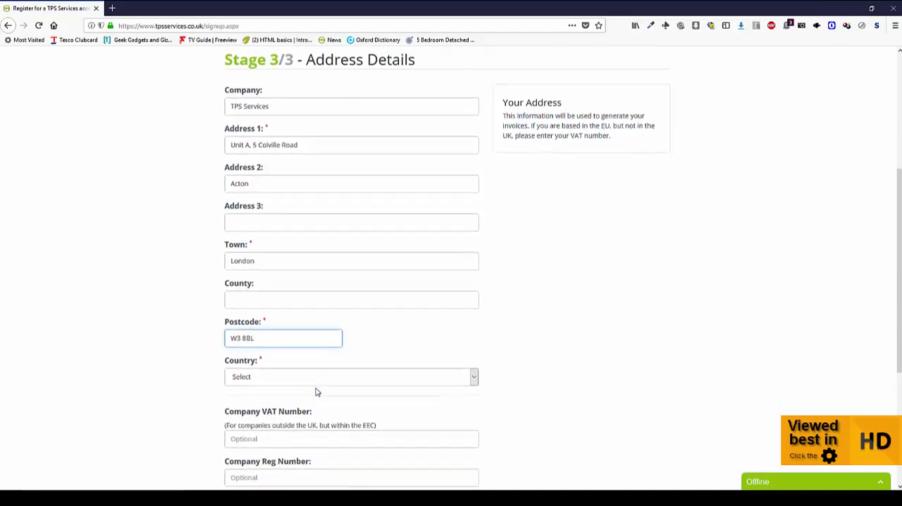
pyautogui.click(350, 377)
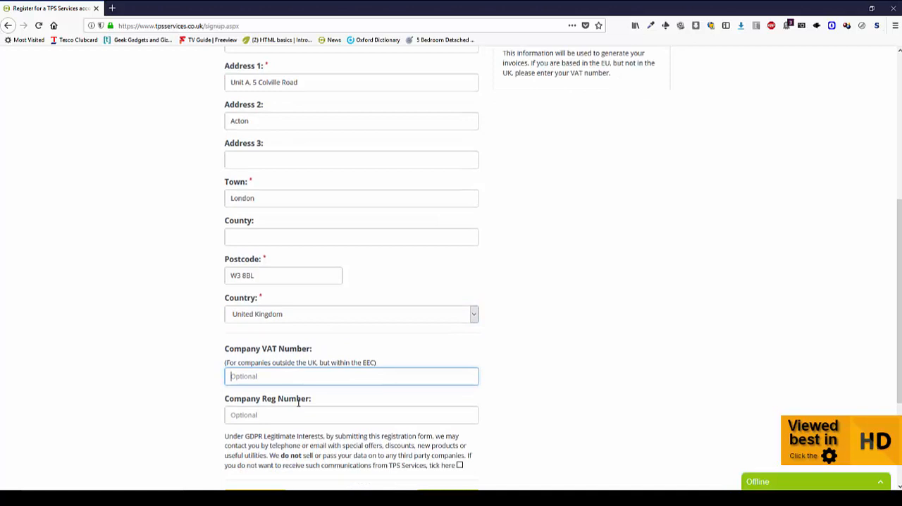
pyautogui.scroll(-3)
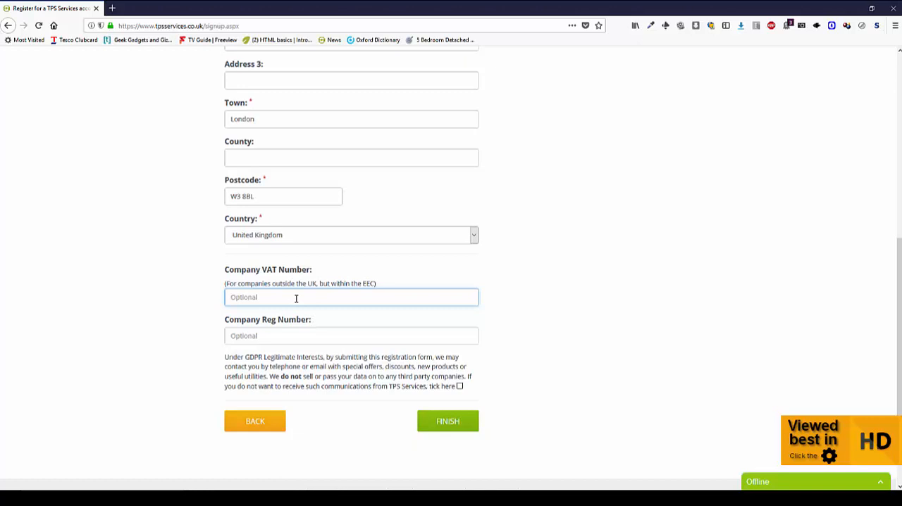
pyautogui.moveTo(279, 292)
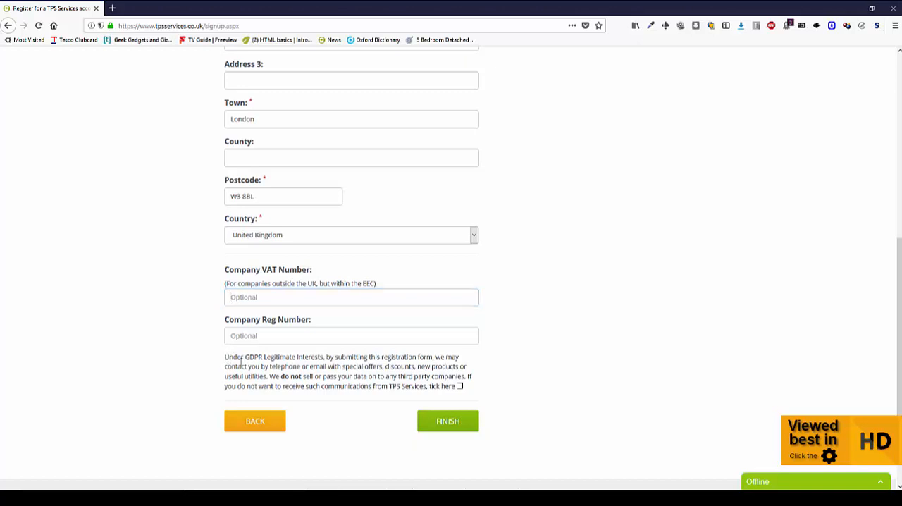
pyautogui.moveTo(225, 357); pyautogui.dragTo(455, 386)
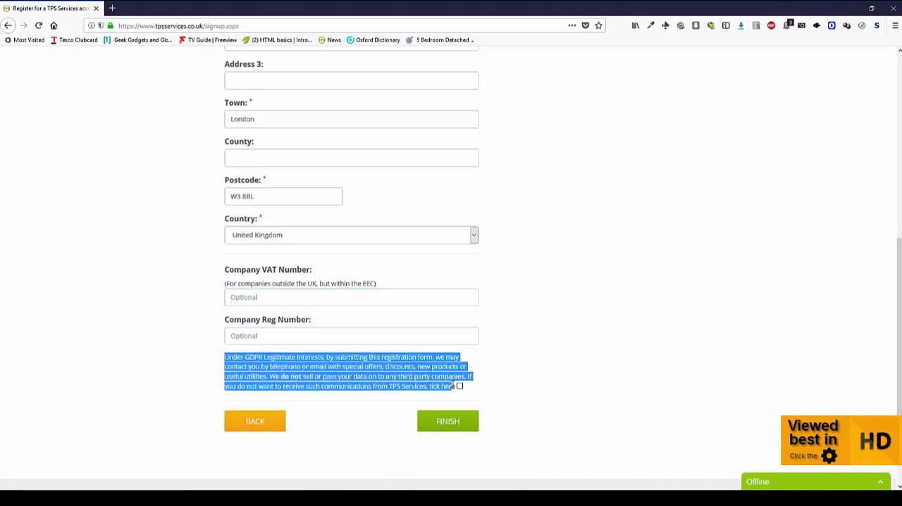
pyautogui.click(505, 368)
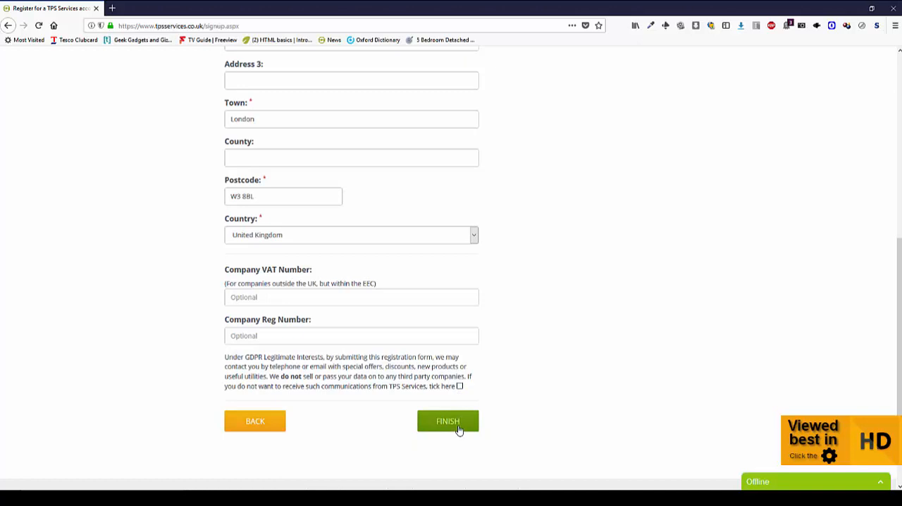
# Step: Finish the sign-up and view the verification-email confirmation page
pyautogui.click(448, 421)
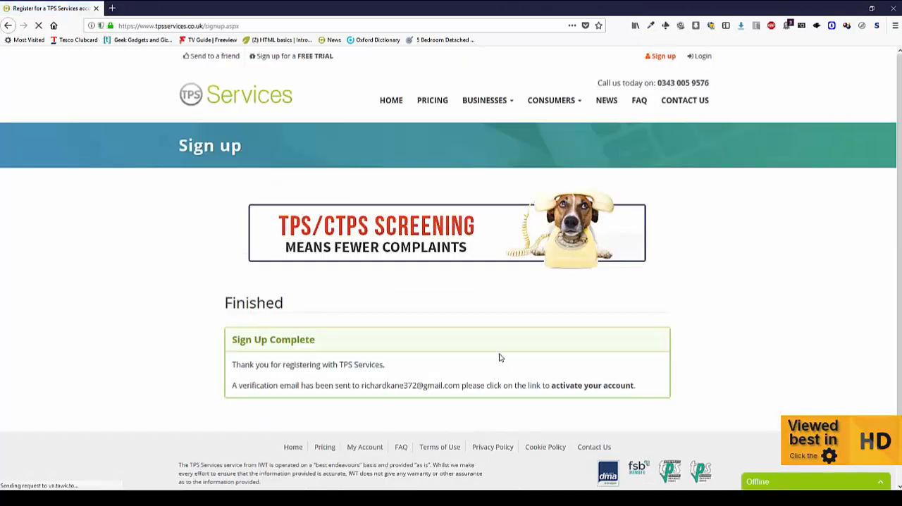
pyautogui.scroll(-3)
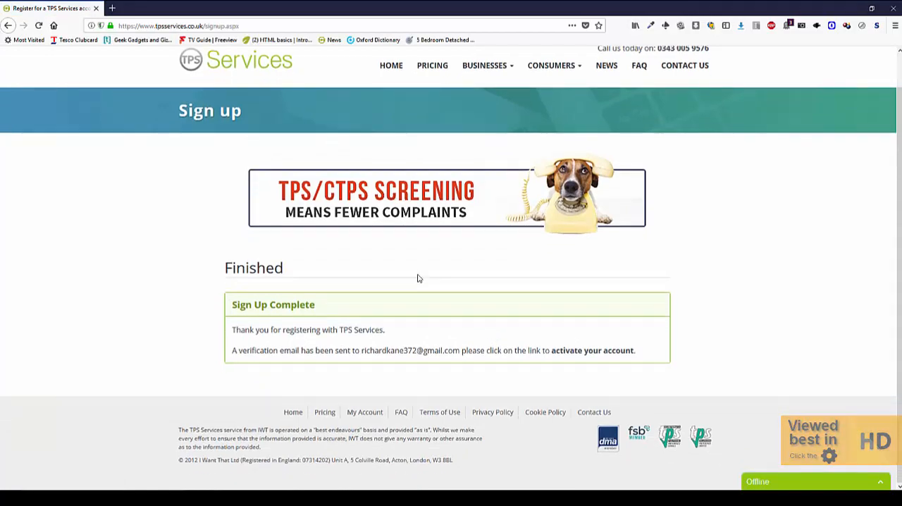